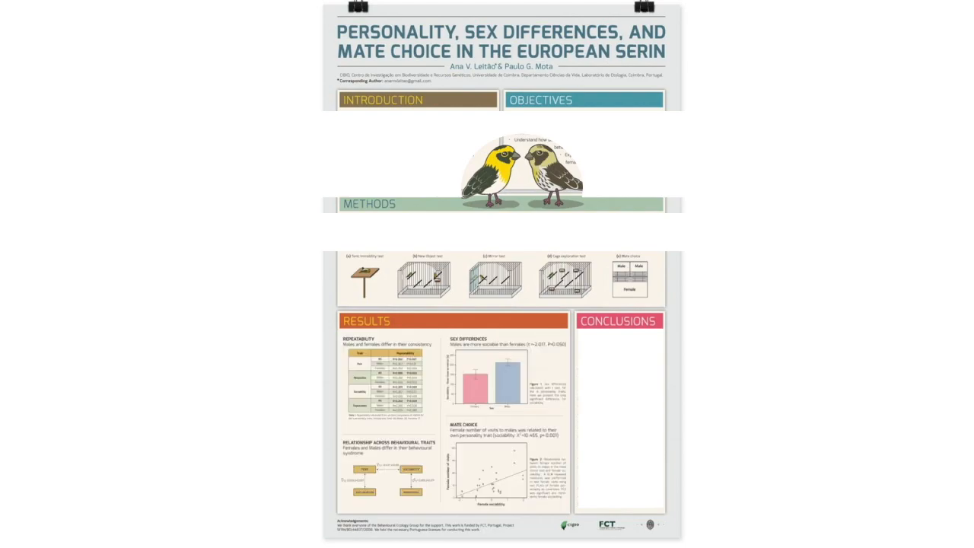
- Advance to the example poster on personality, sex differences and mate choice in the European serin
key(Right)
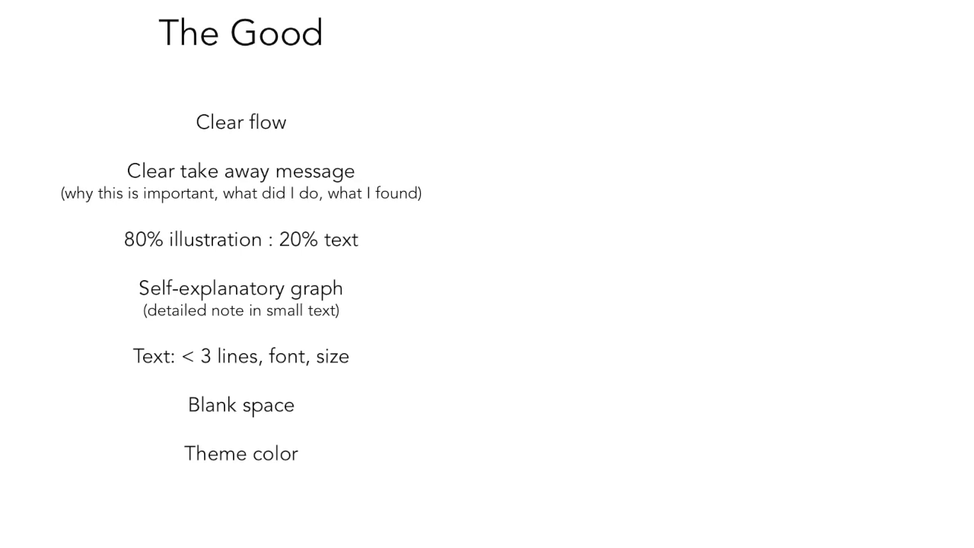